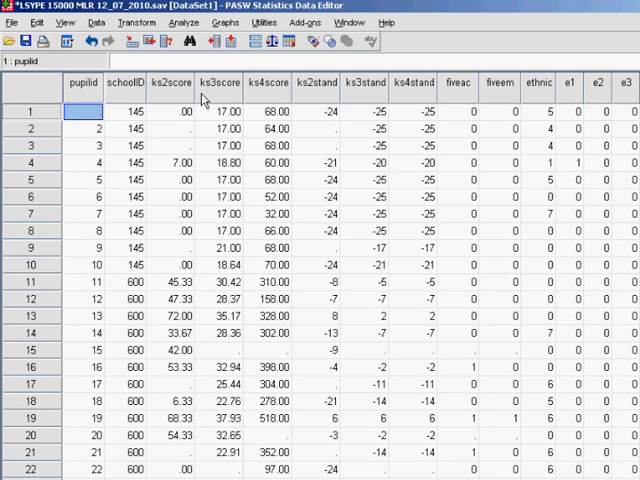
mouse_move(207, 100)
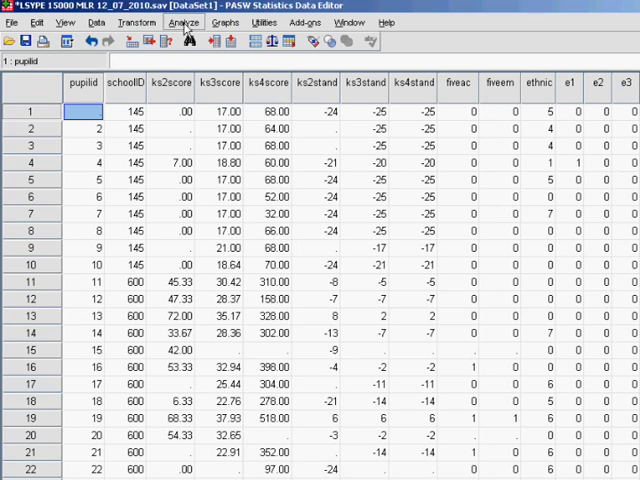
Open Analyze > Regression > Linear and select ks3stand in the variable list
click(183, 22)
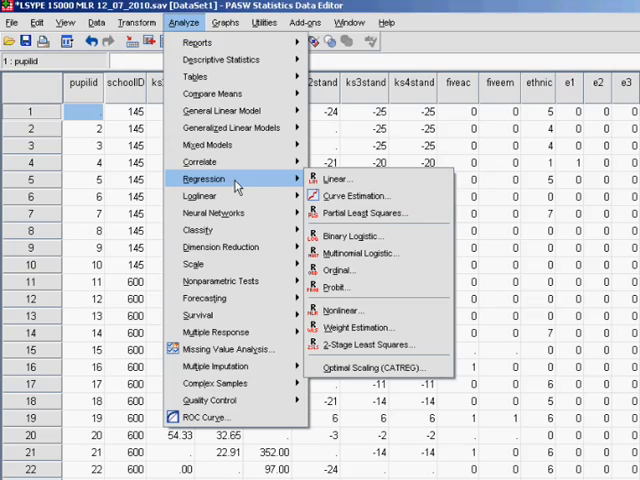
click(337, 179)
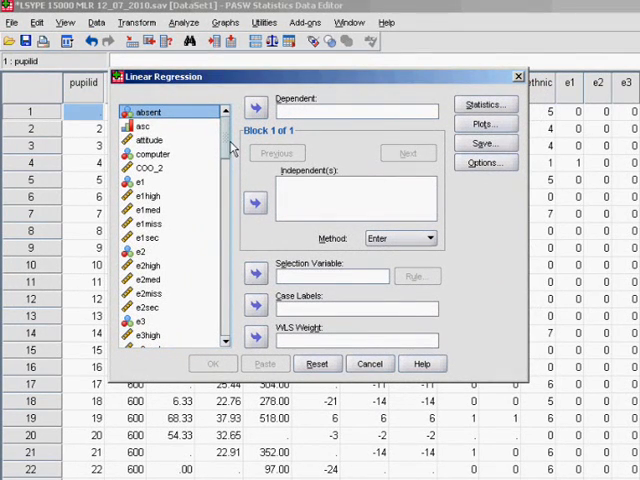
scroll(down, 3)
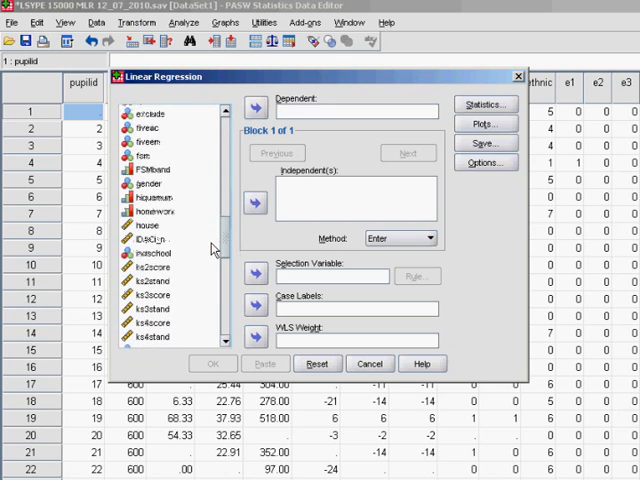
scroll(down, 3)
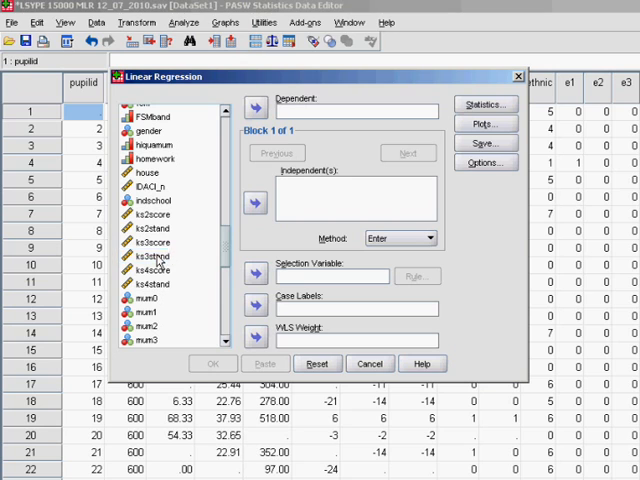
click(155, 257)
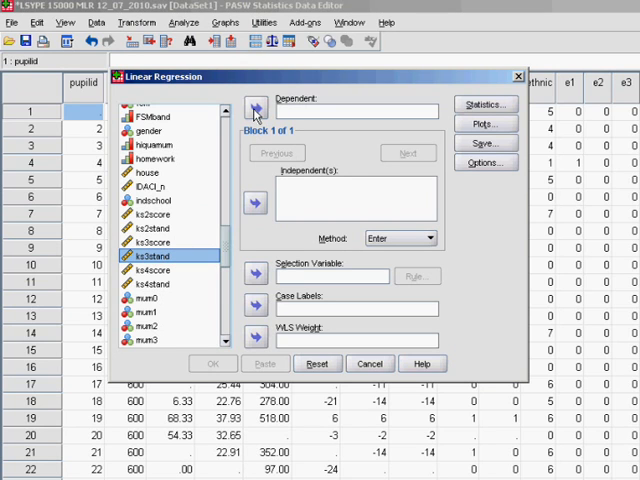
Put ks3stand in the Dependent box and sec in Independent(s)
click(255, 108)
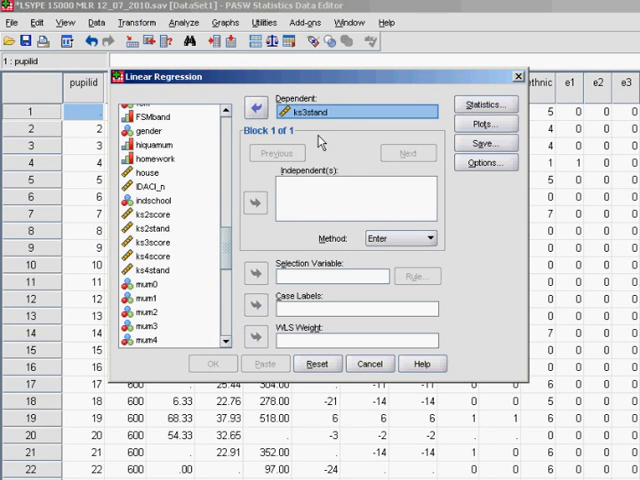
mouse_move(280, 150)
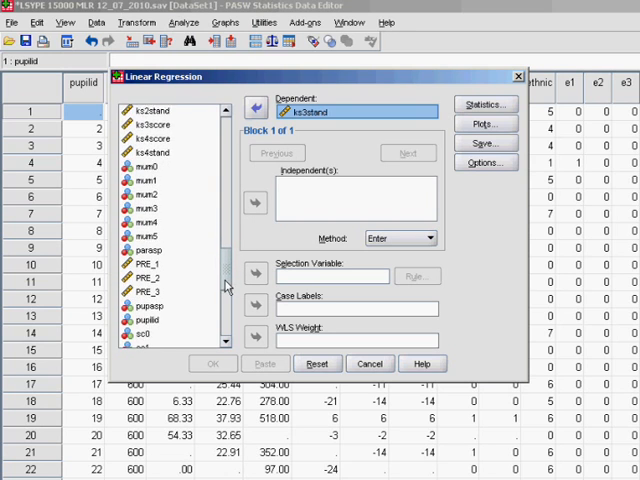
scroll(down, 3)
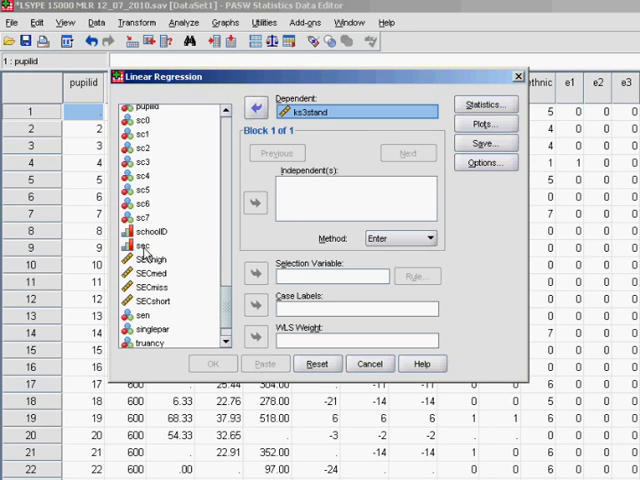
click(140, 246)
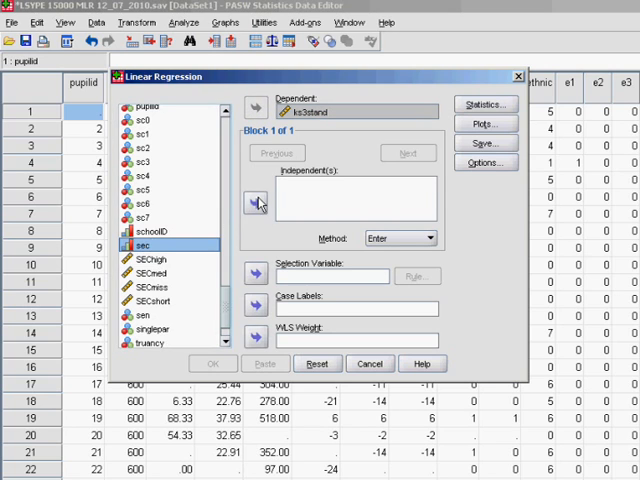
click(254, 203)
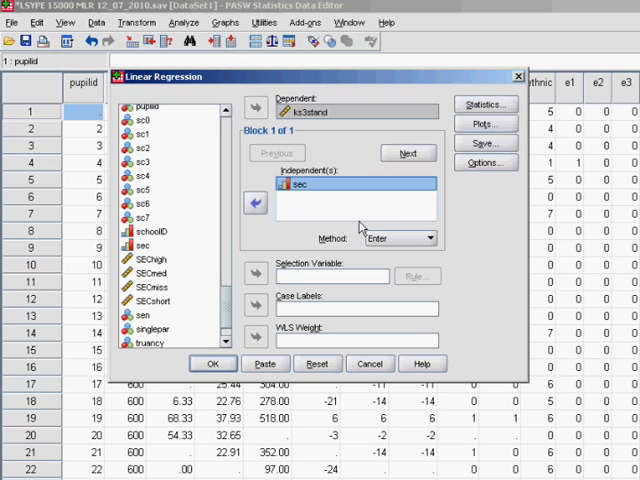
mouse_move(237, 230)
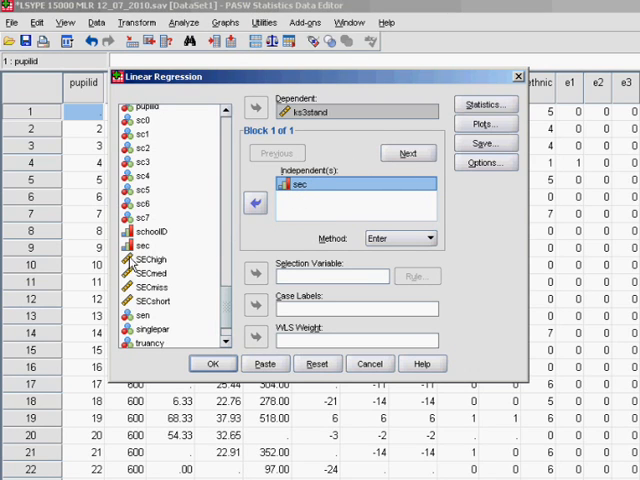
click(138, 217)
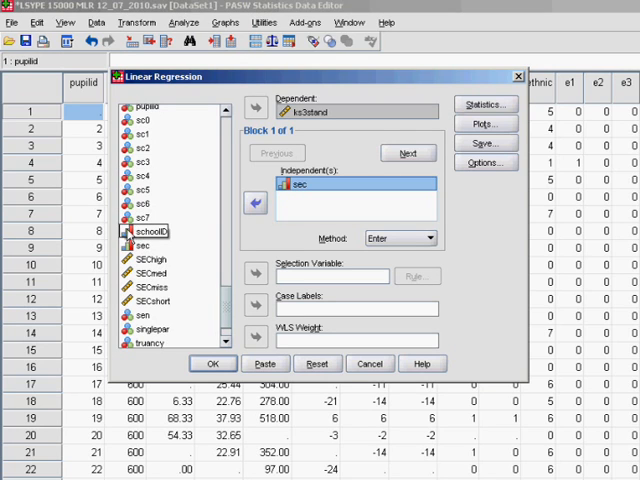
click(152, 273)
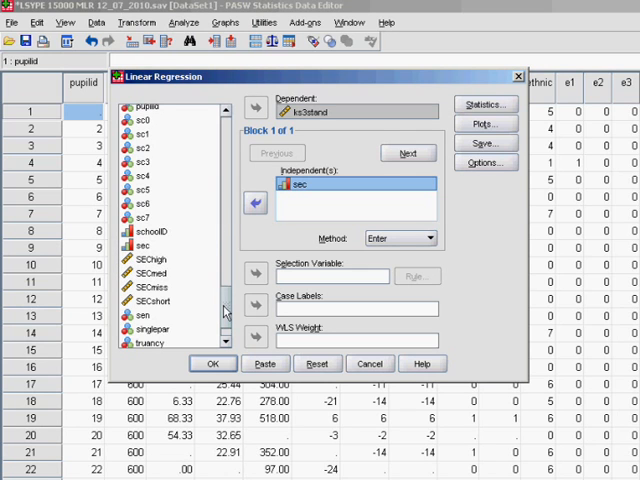
Add gender to Independent(s) alongside sec and run the regression
scroll(down, 3)
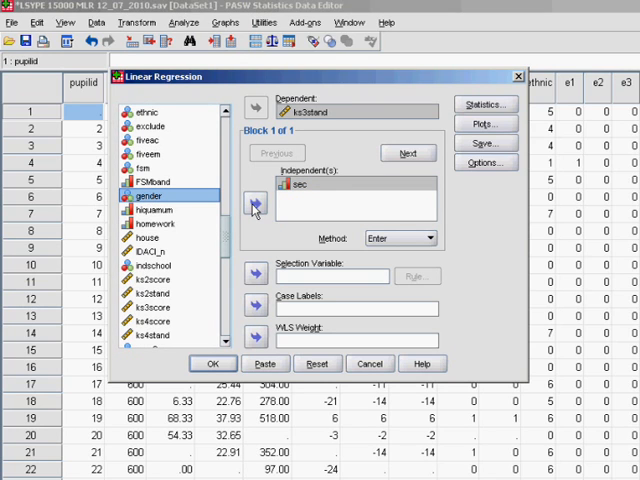
click(253, 208)
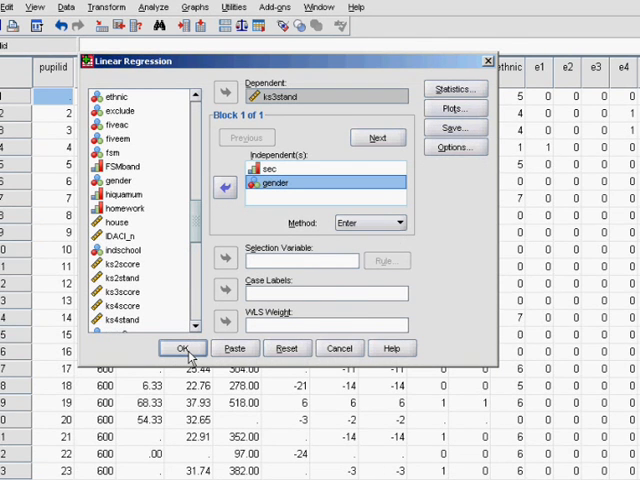
click(183, 348)
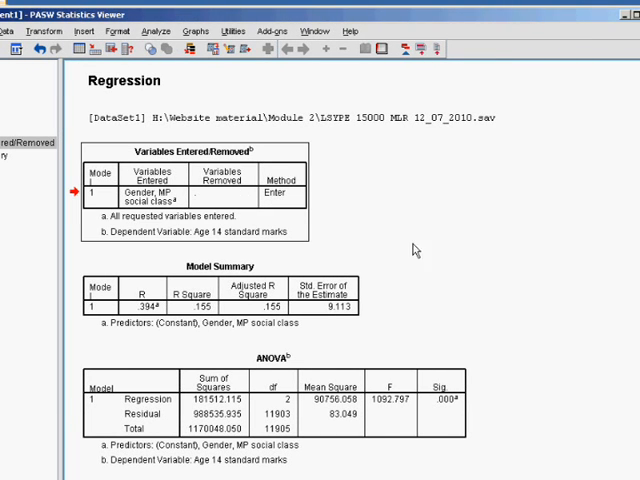
mouse_move(305, 258)
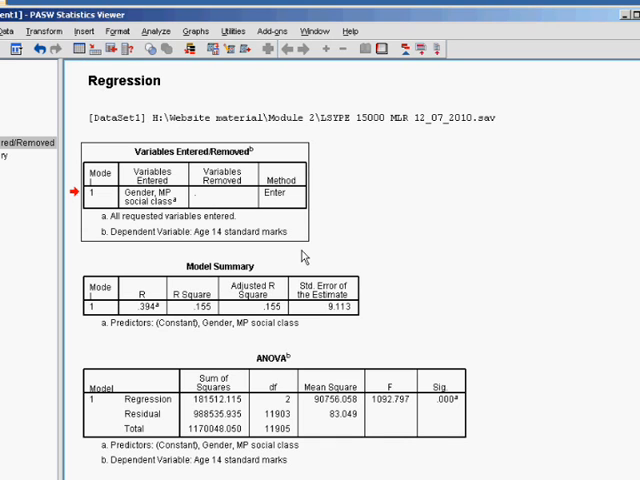
mouse_move(303, 258)
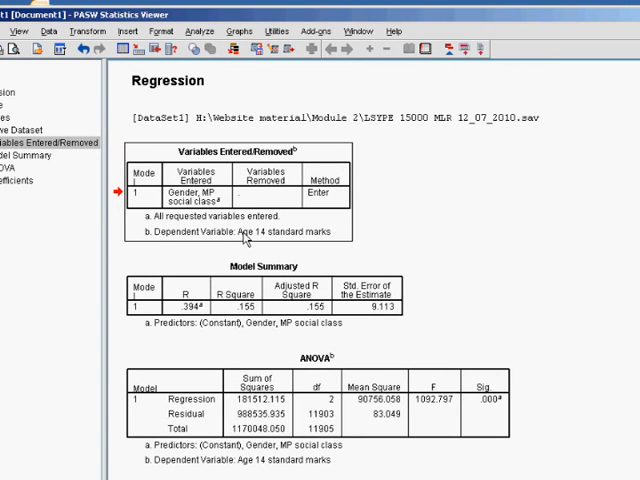
mouse_move(355, 345)
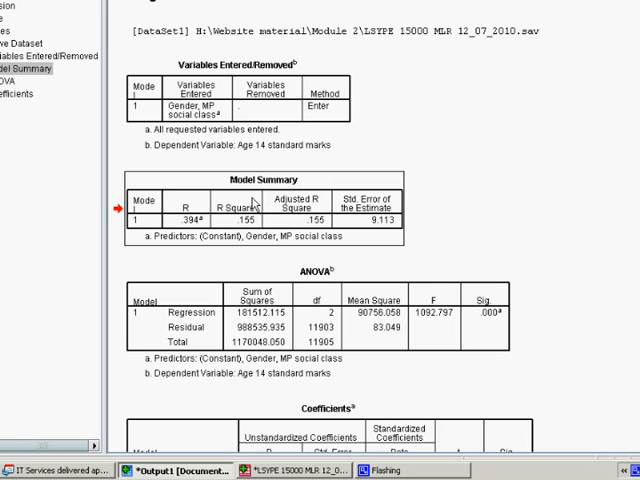
mouse_move(222, 228)
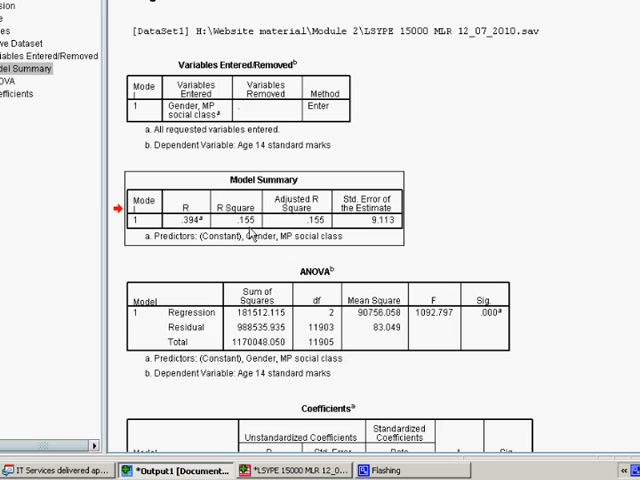
mouse_move(345, 236)
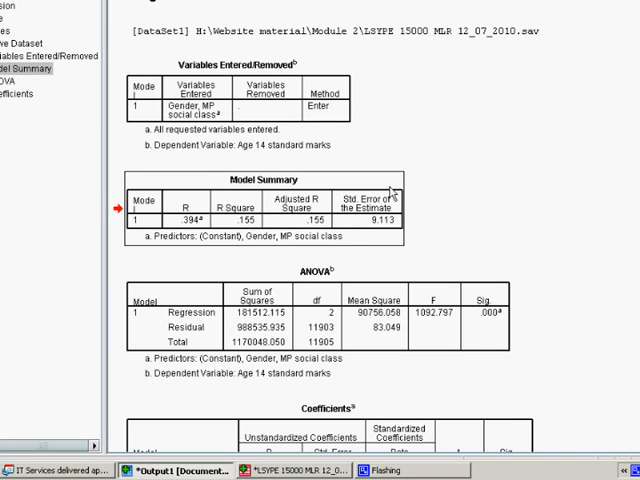
Scroll the Viewer down past Model Summary (R Square .155) to the Coefficients table
scroll(down, 3)
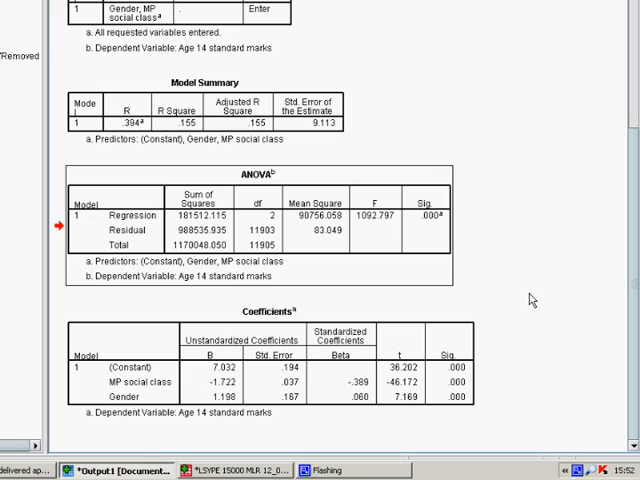
mouse_move(539, 296)
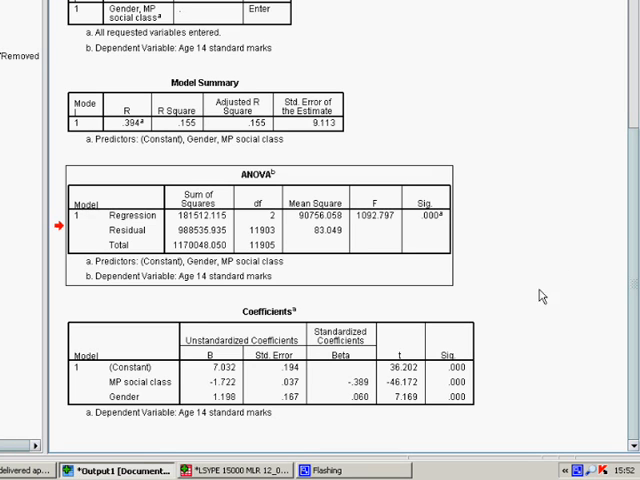
mouse_move(450, 230)
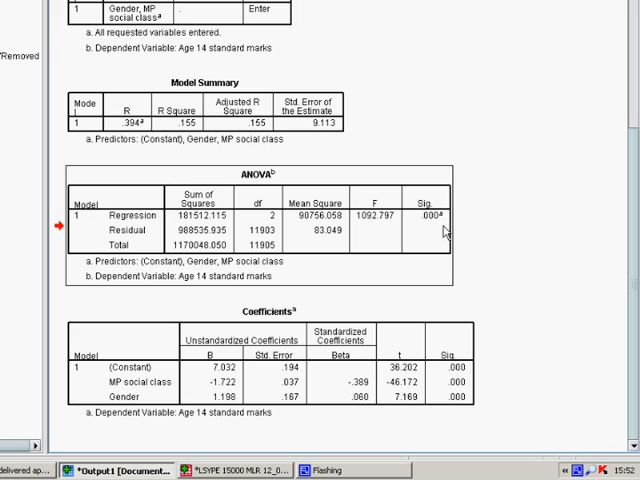
mouse_move(165, 248)
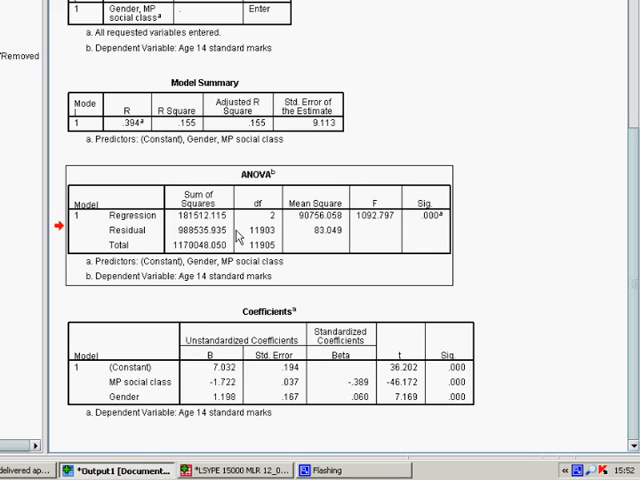
mouse_move(428, 228)
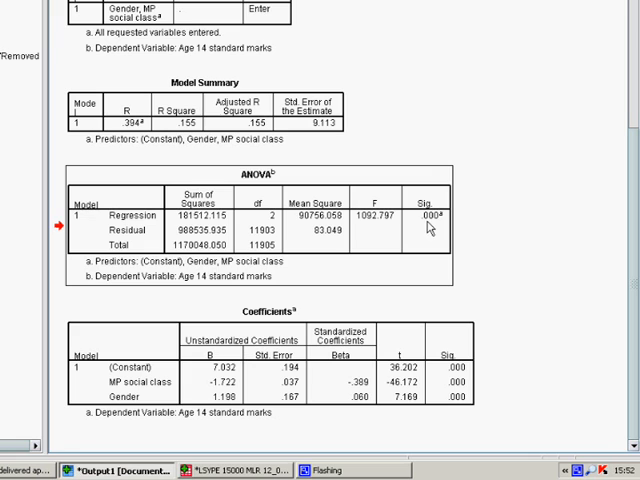
mouse_move(441, 226)
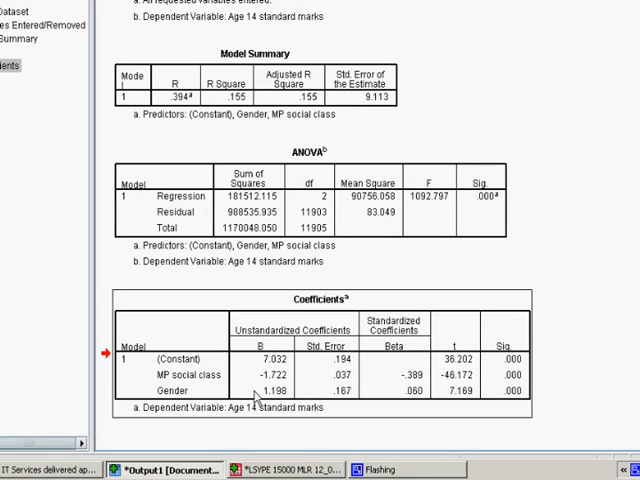
mouse_move(262, 393)
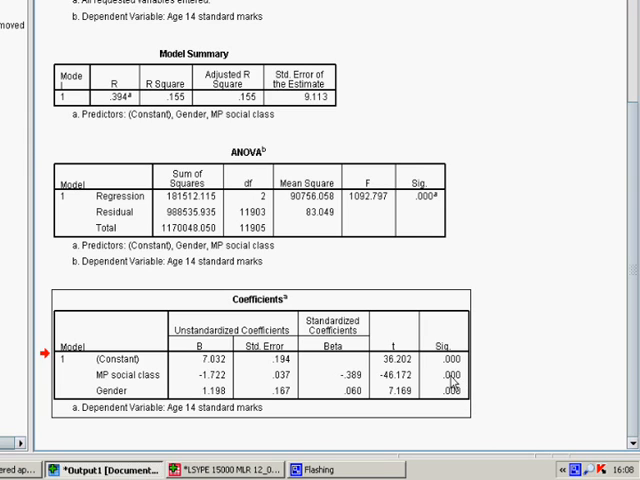
mouse_move(455, 400)
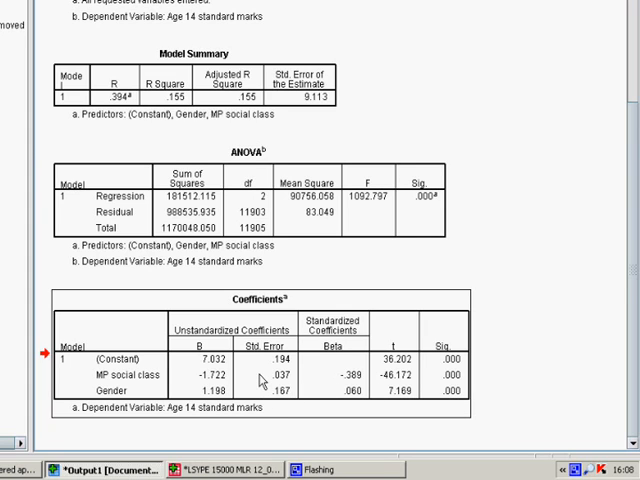
mouse_move(256, 381)
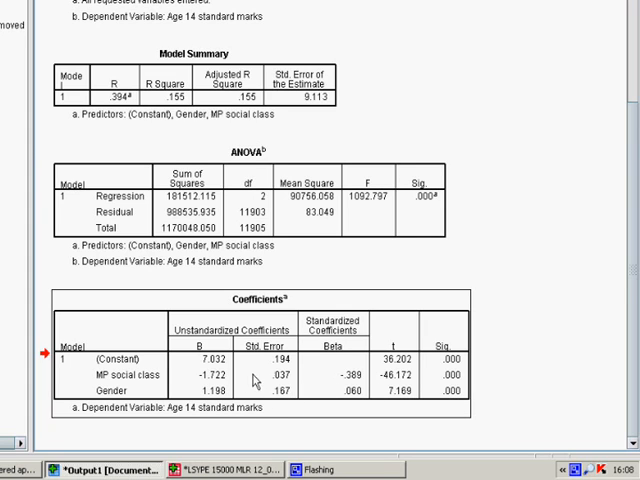
Scroll the Coefficients table right to read B, Beta, t and Sig. columns
scroll(right, 3)
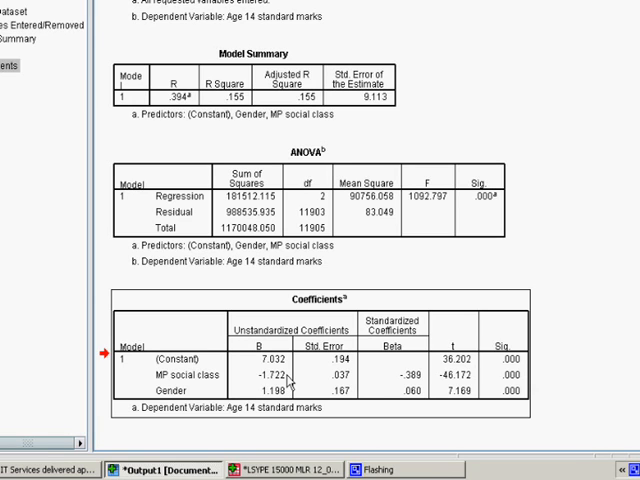
mouse_move(283, 385)
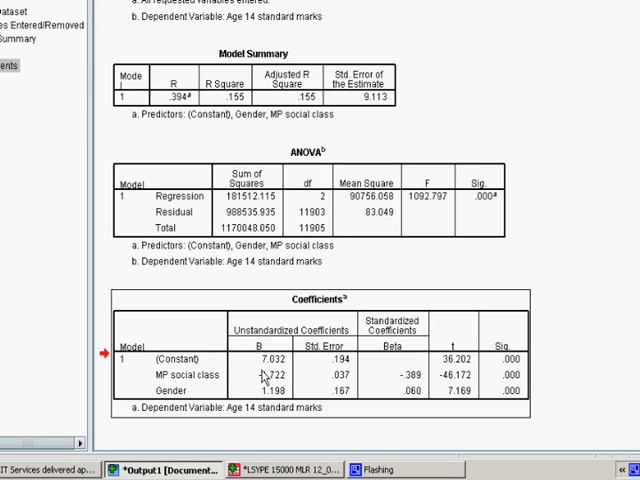
mouse_move(290, 367)
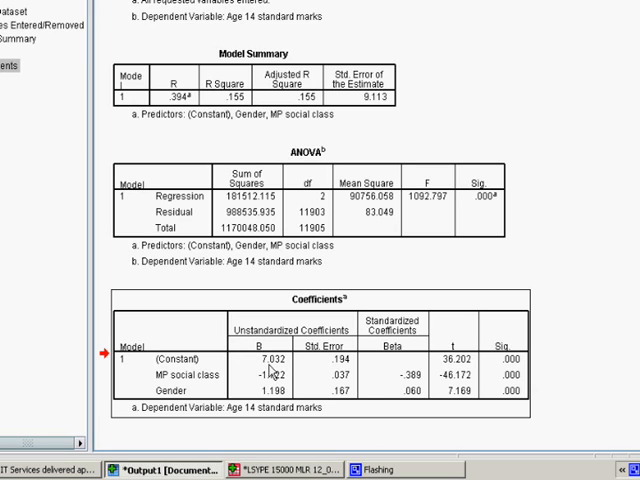
mouse_move(203, 401)
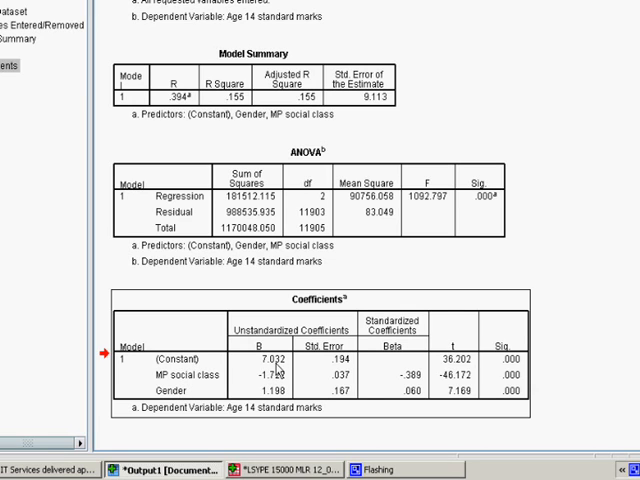
mouse_move(280, 372)
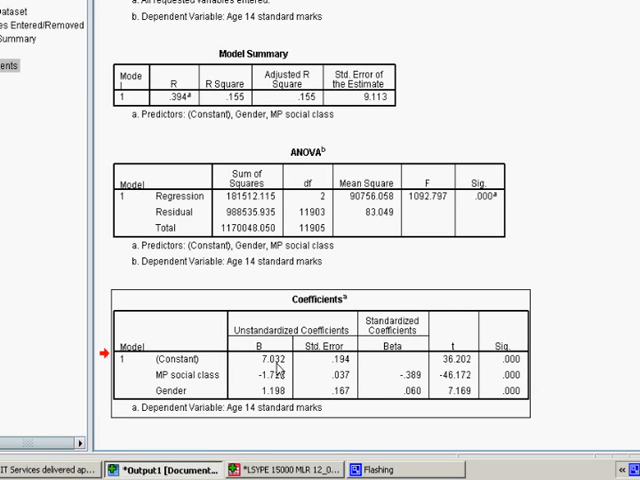